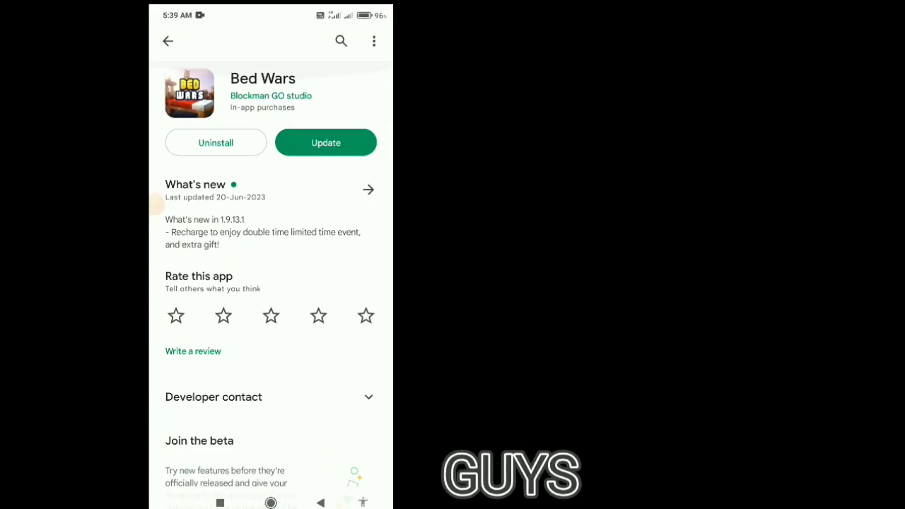
Read through the Bed Wars update details and return from its store page
left_click(367, 190)
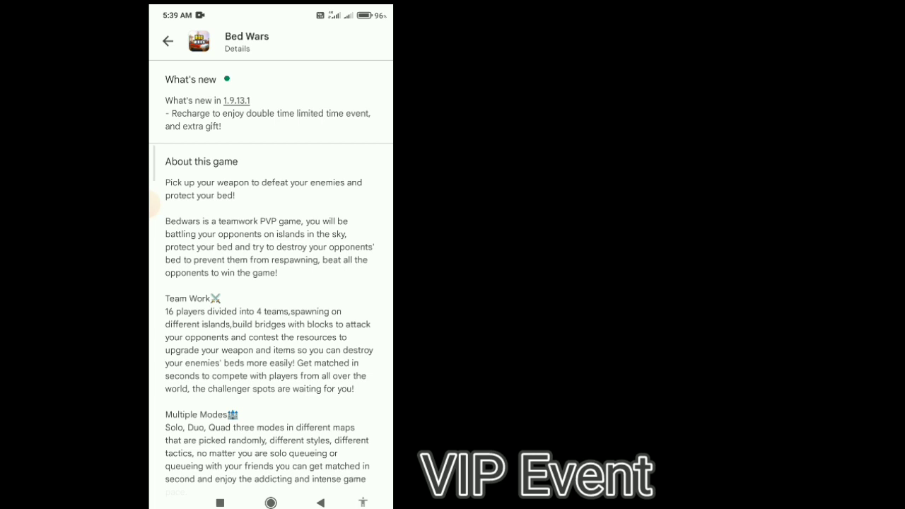
scroll("down", 3)
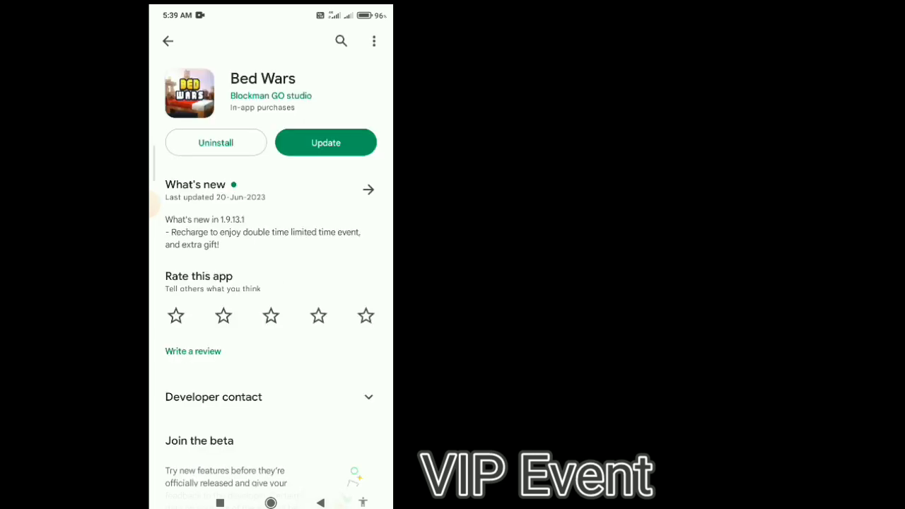
left_click(325, 141)
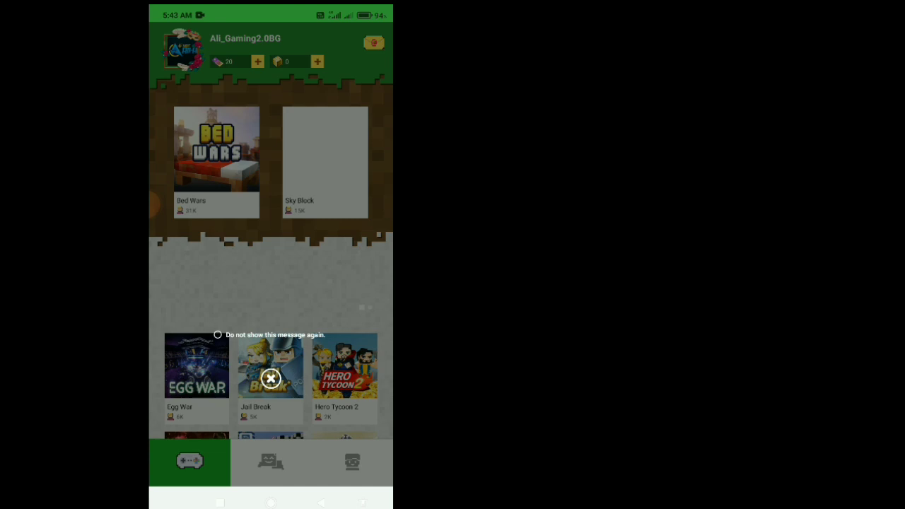
Dismiss the pop-up message and refresh the game hub so the Recharge banner loads
left_click(270, 379)
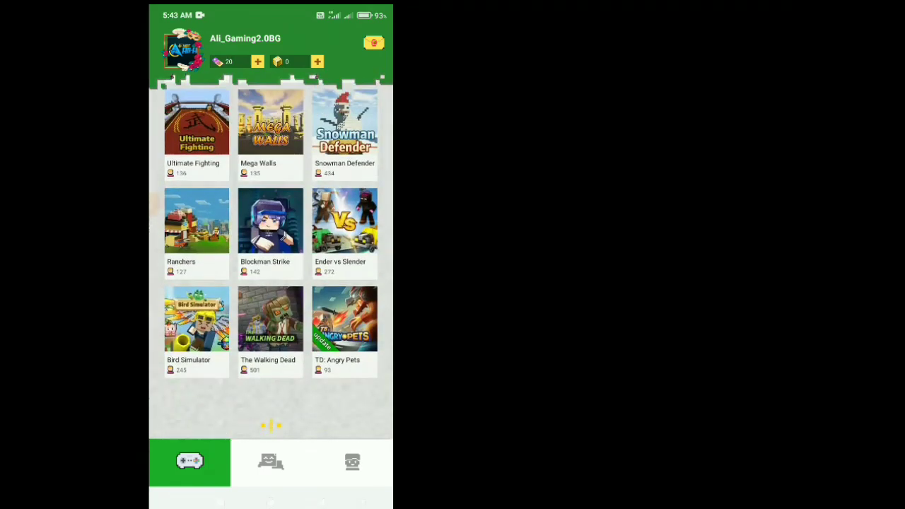
scroll("down", 3)
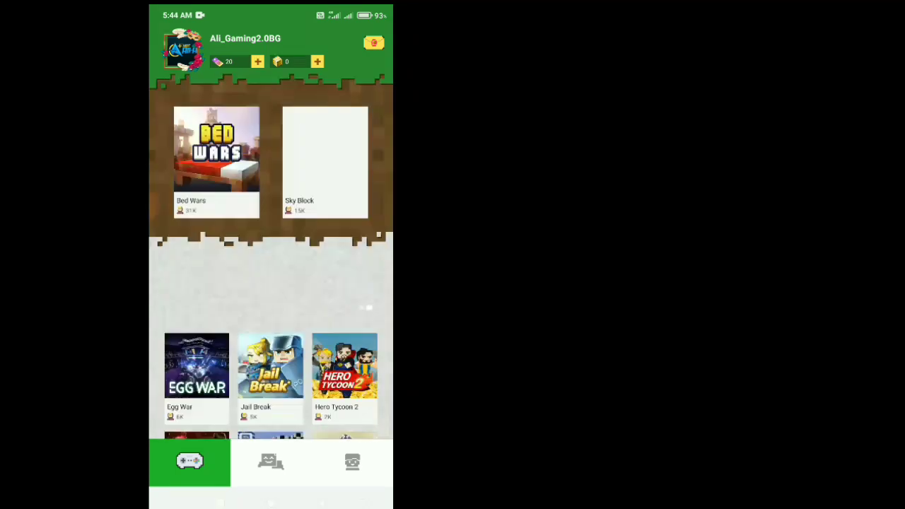
scroll("down", 3)
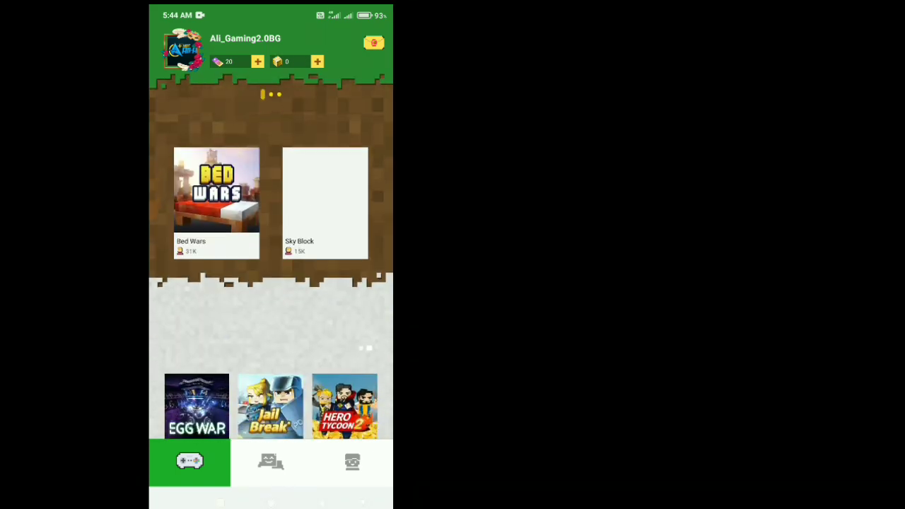
scroll("down", 3)
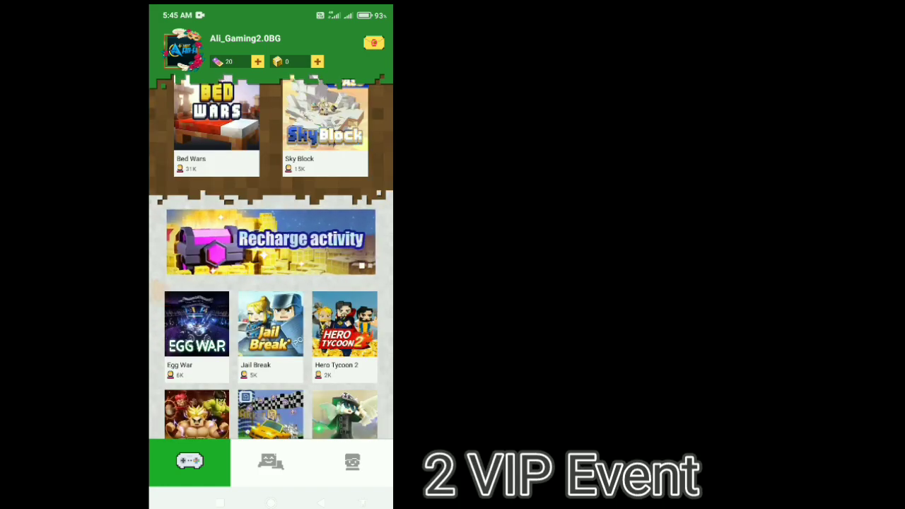
left_click(270, 241)
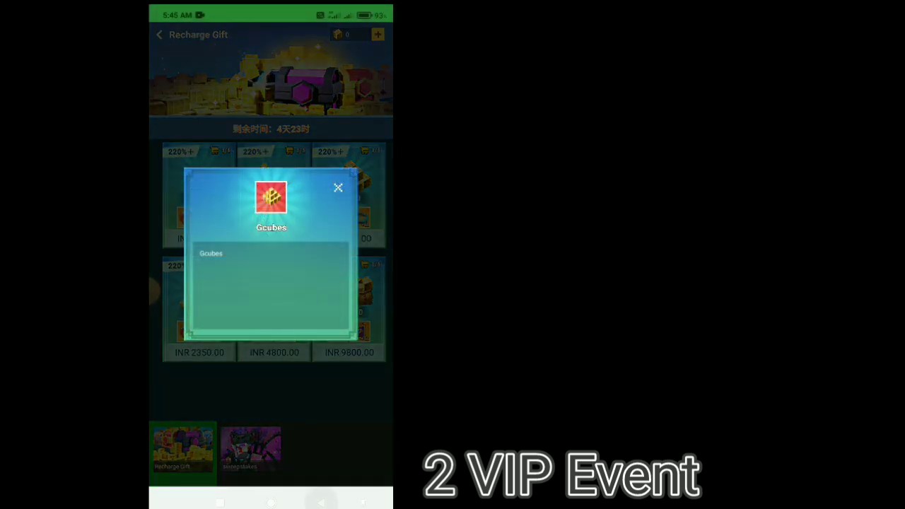
left_click(337, 187)
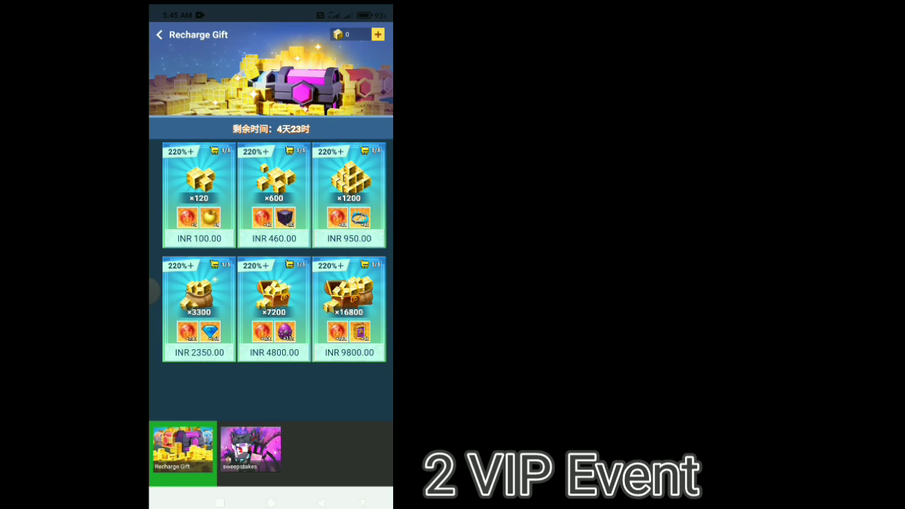
left_click(158, 34)
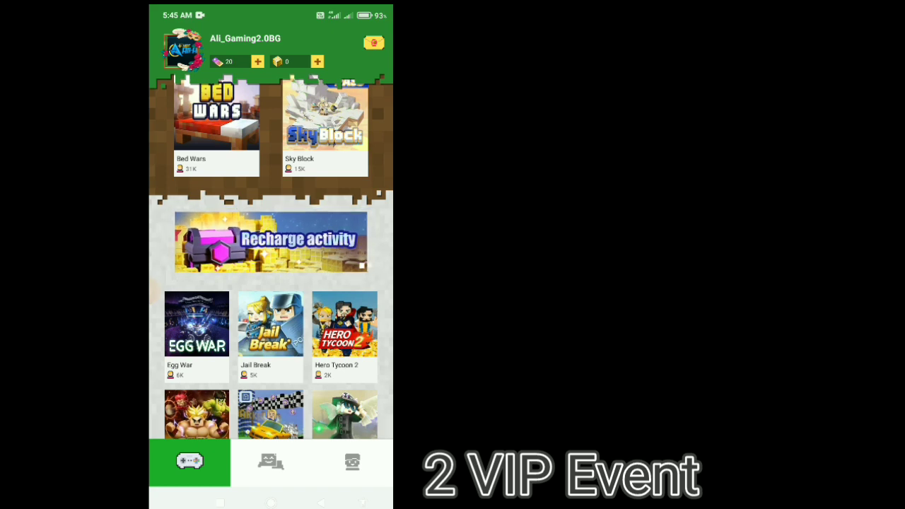
left_click(272, 240)
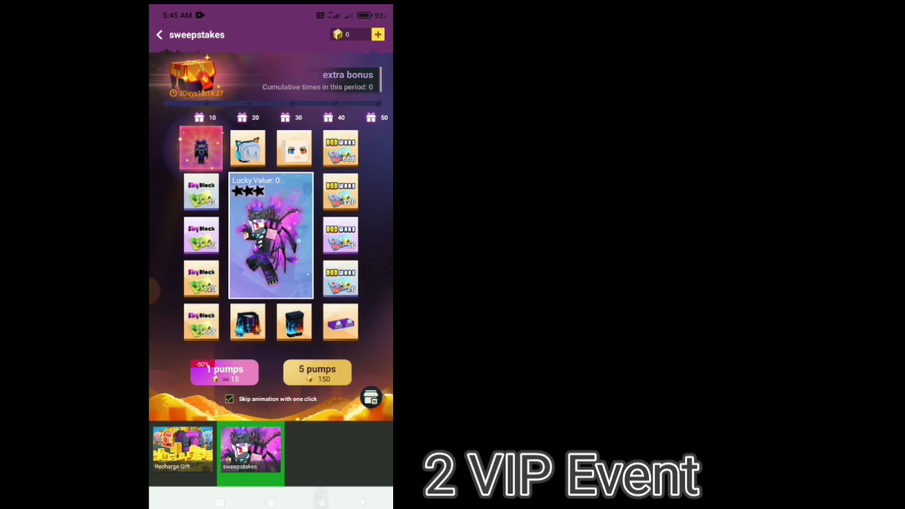
left_click(155, 34)
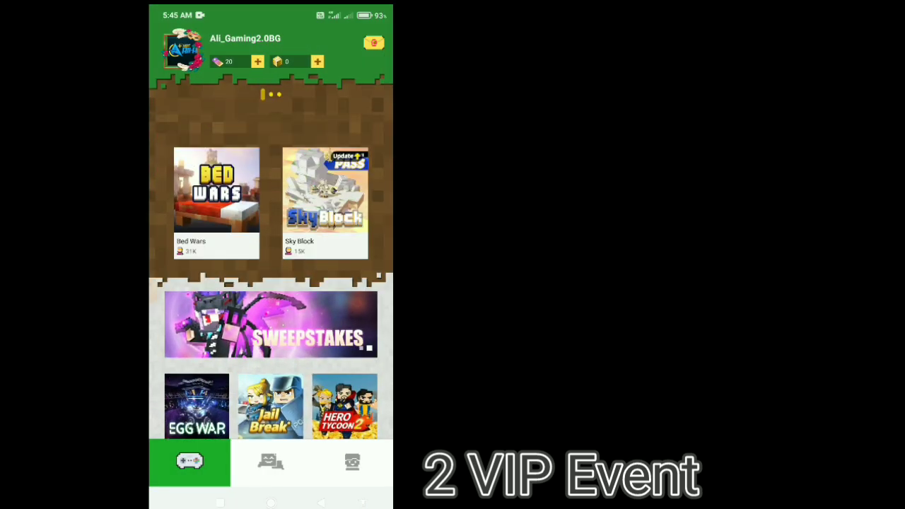
scroll("down", 3)
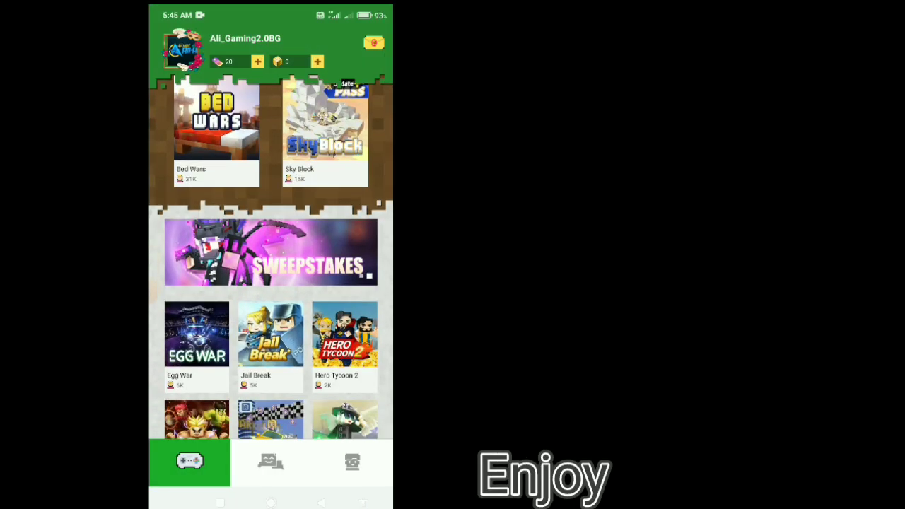